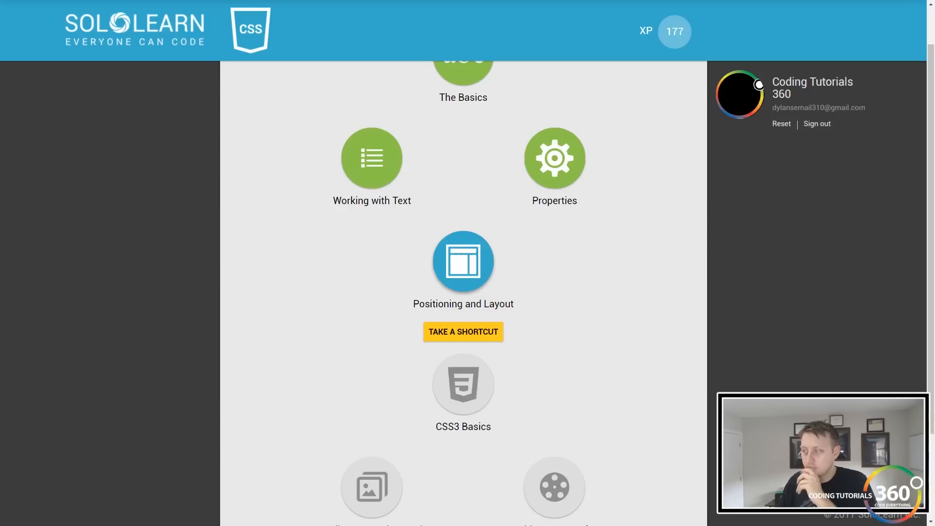
mouse_move(811, 182)
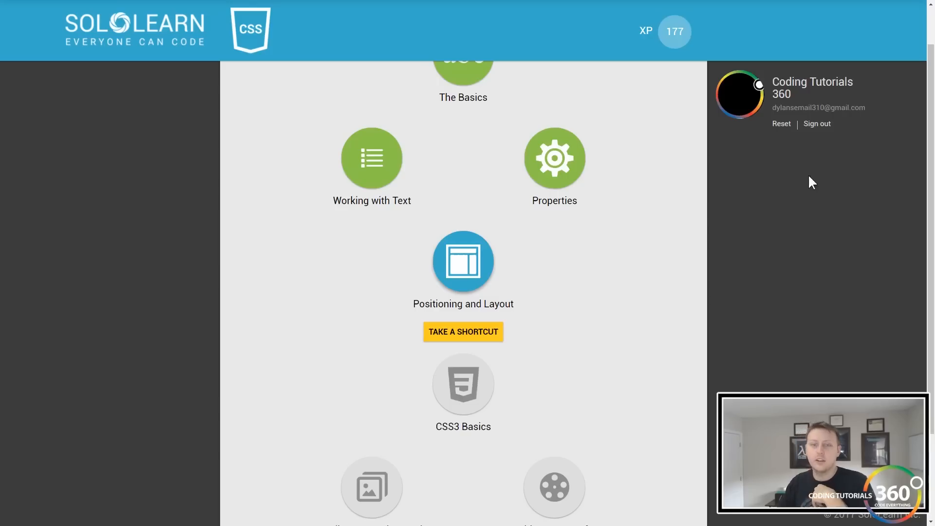
mouse_move(463, 261)
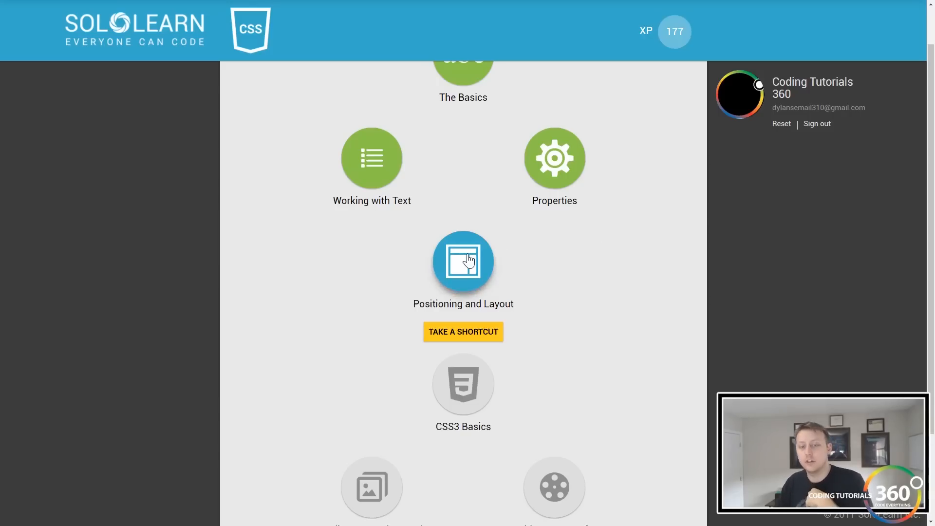
Enter the Positioning and Layout module and read the display: block example with its five-paragraph result.
left_click(464, 261)
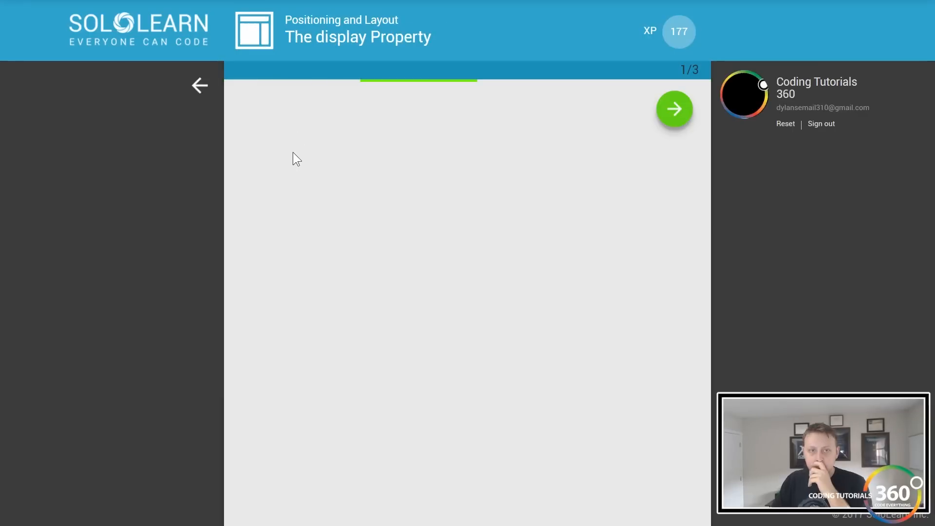
left_click(674, 108)
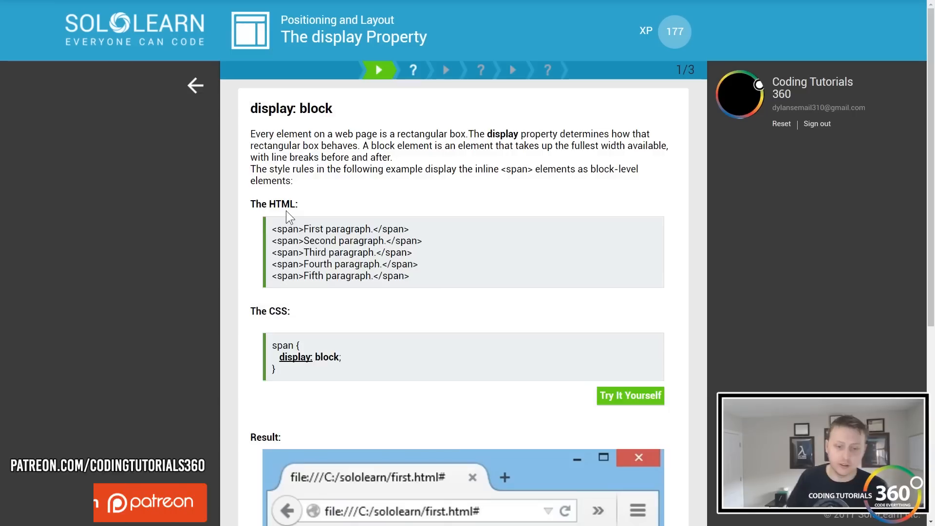
scroll("down", 3)
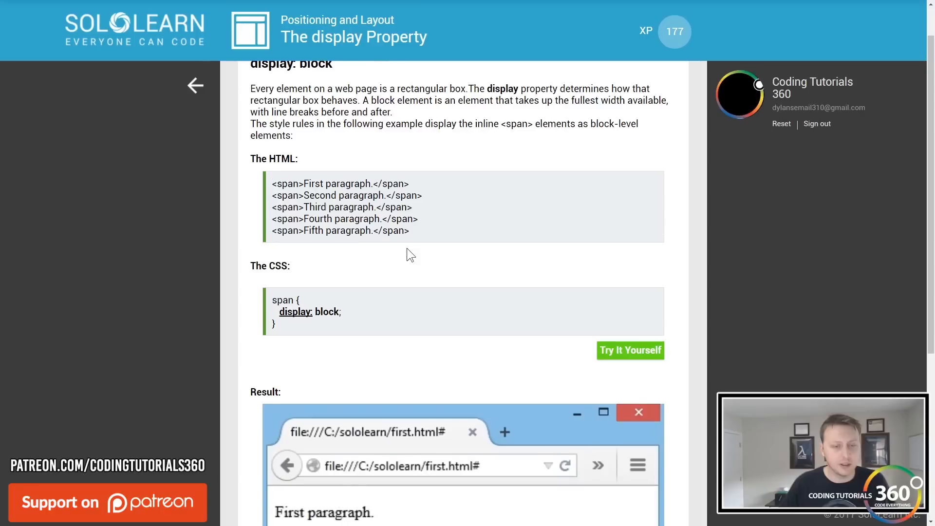
scroll("down", 3)
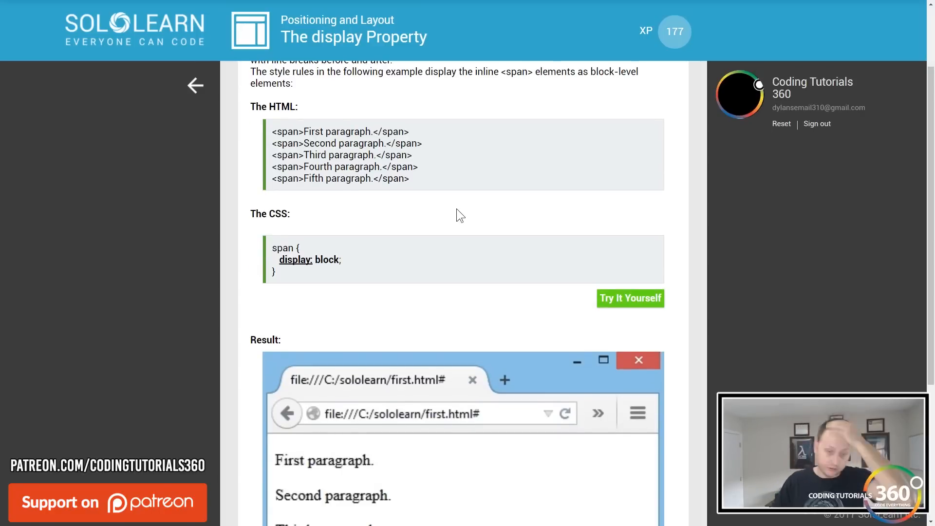
scroll("down", 3)
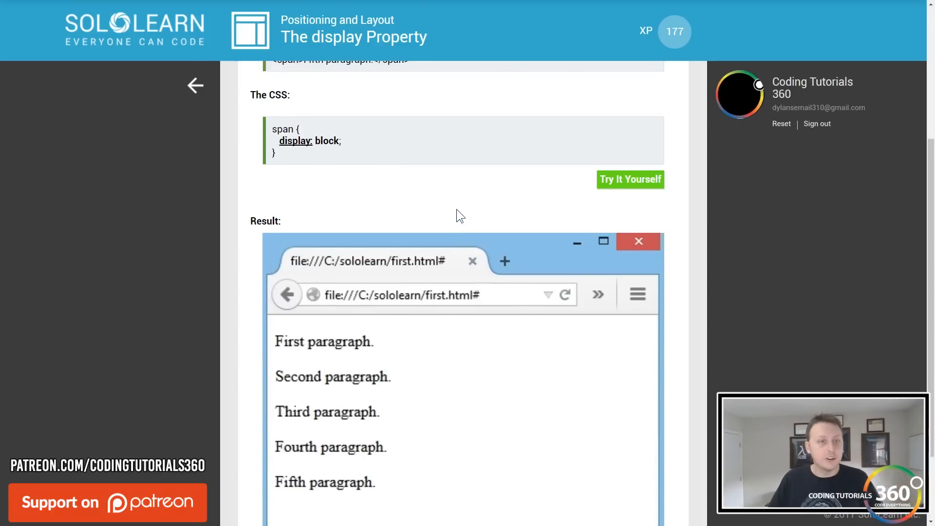
scroll("up", 3)
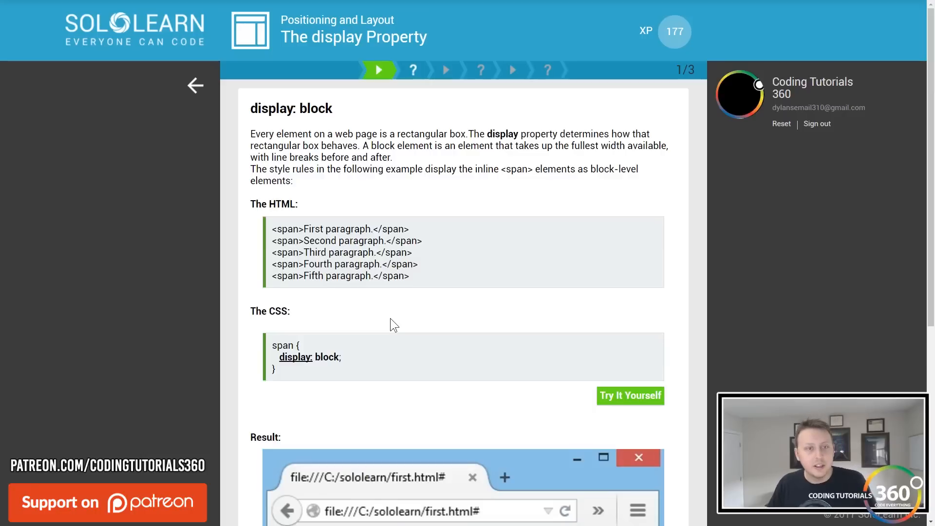
scroll("down", 3)
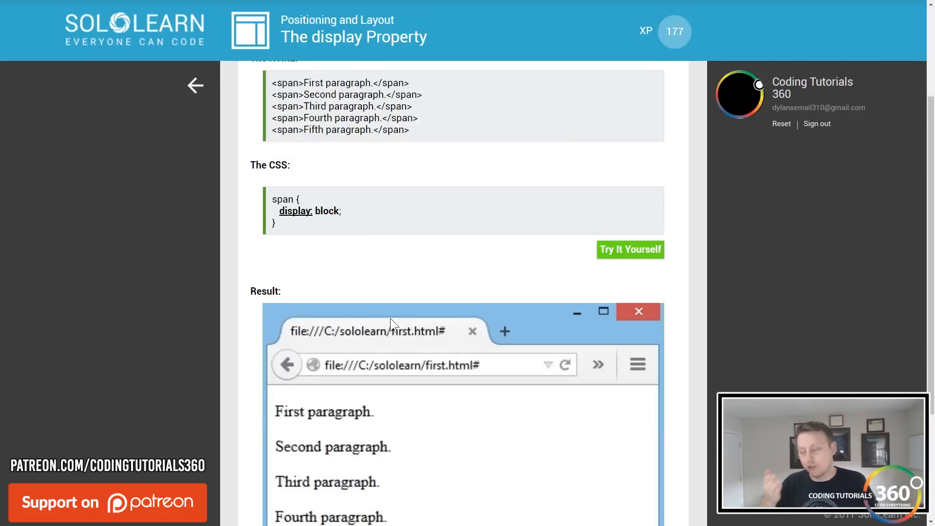
scroll("down", 3)
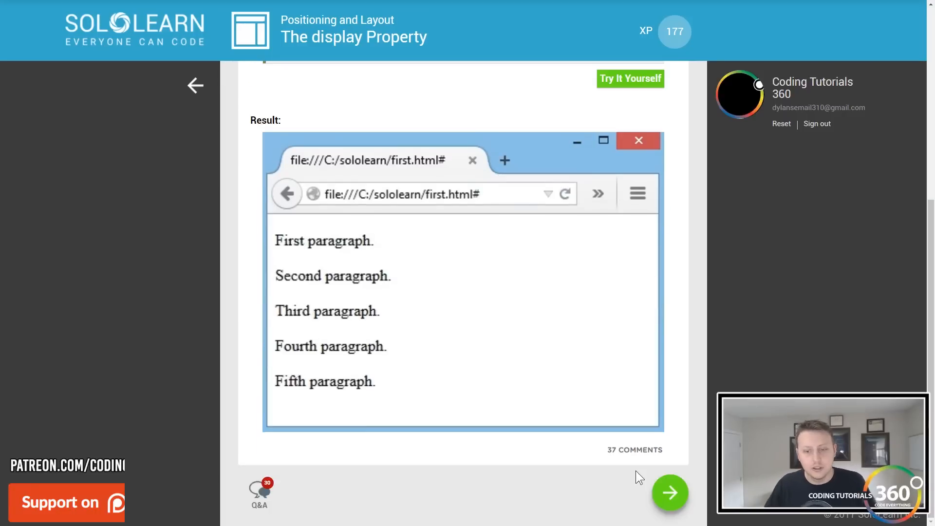
mouse_move(333, 230)
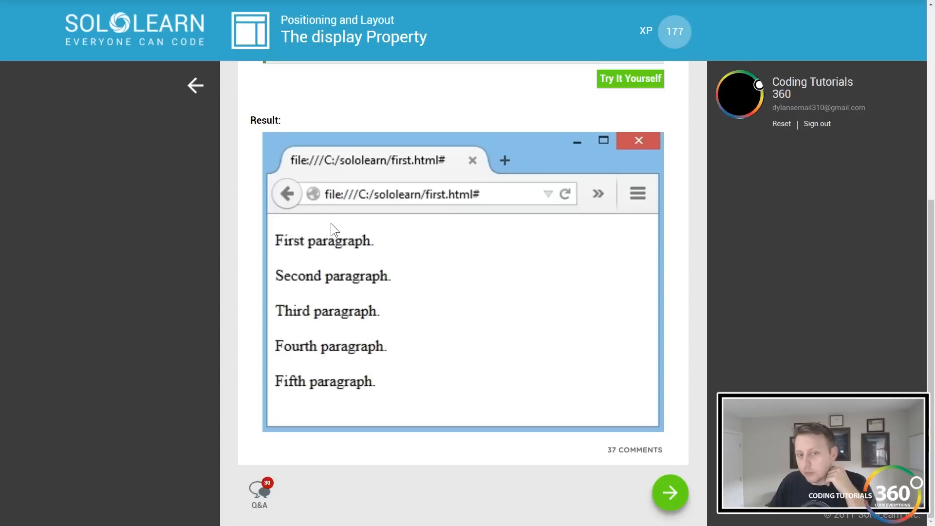
Advance to the quiz question and choose block as the display value answer.
left_click(670, 493)
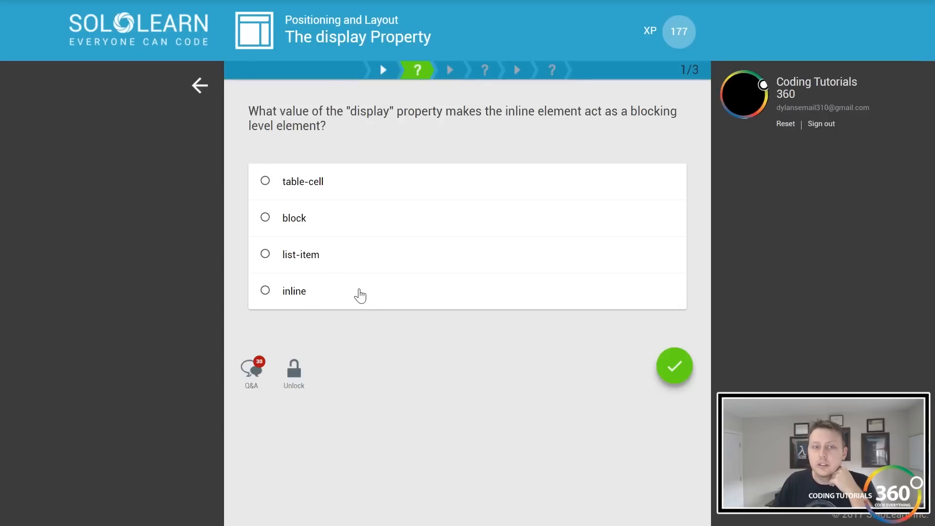
mouse_move(392, 348)
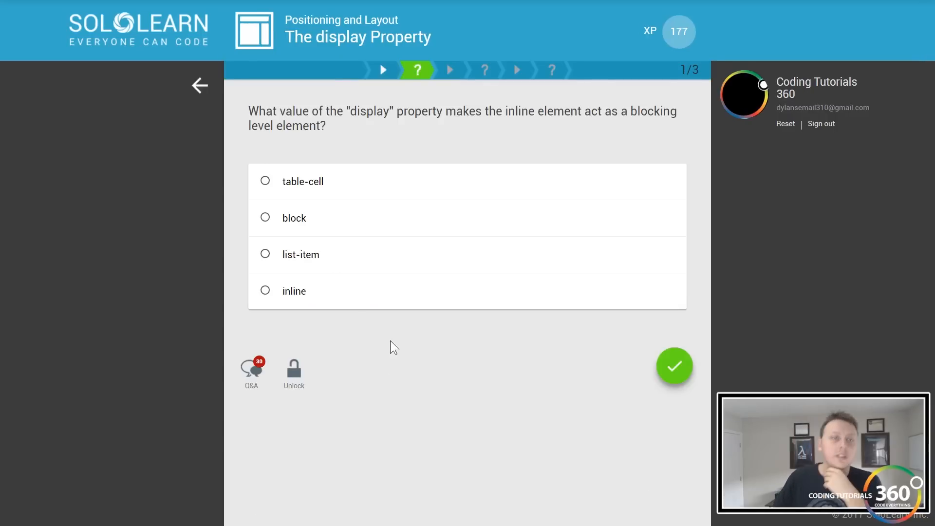
mouse_move(388, 336)
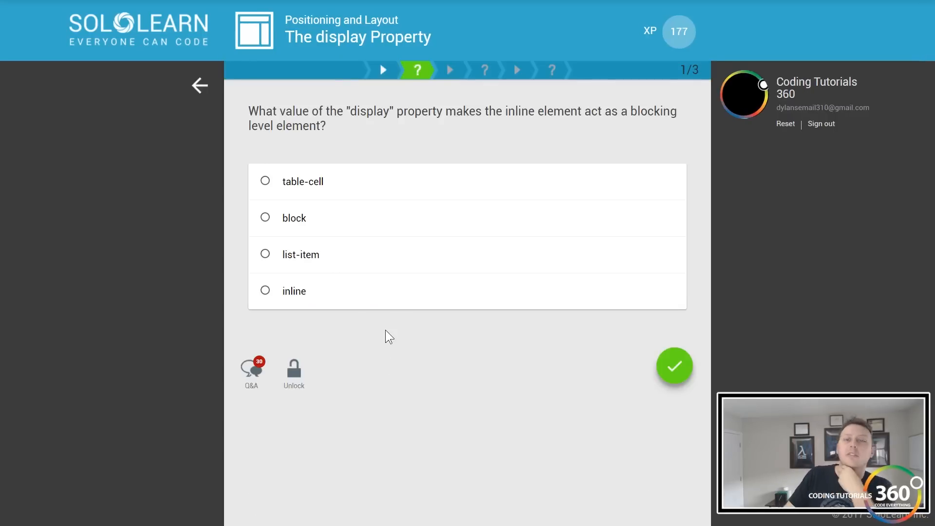
mouse_move(318, 225)
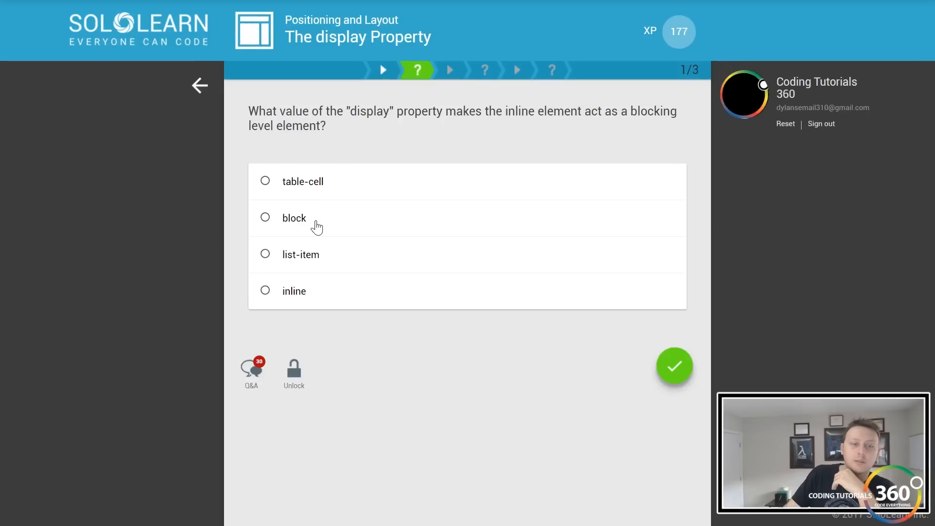
left_click(674, 365)
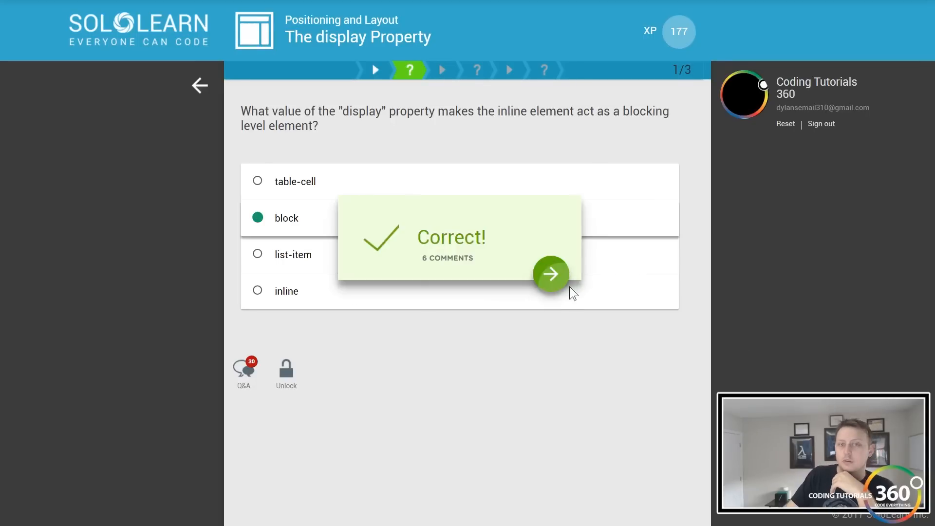
left_click(549, 274)
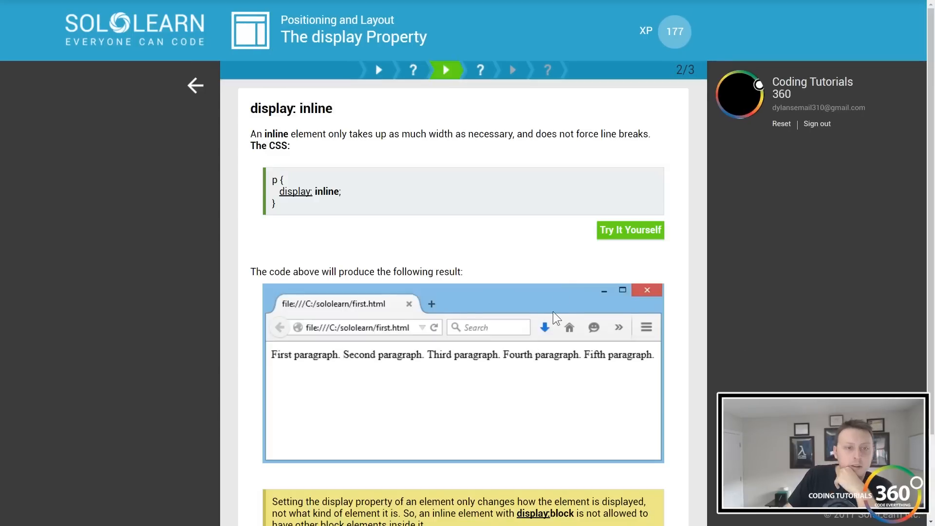
scroll("down", 3)
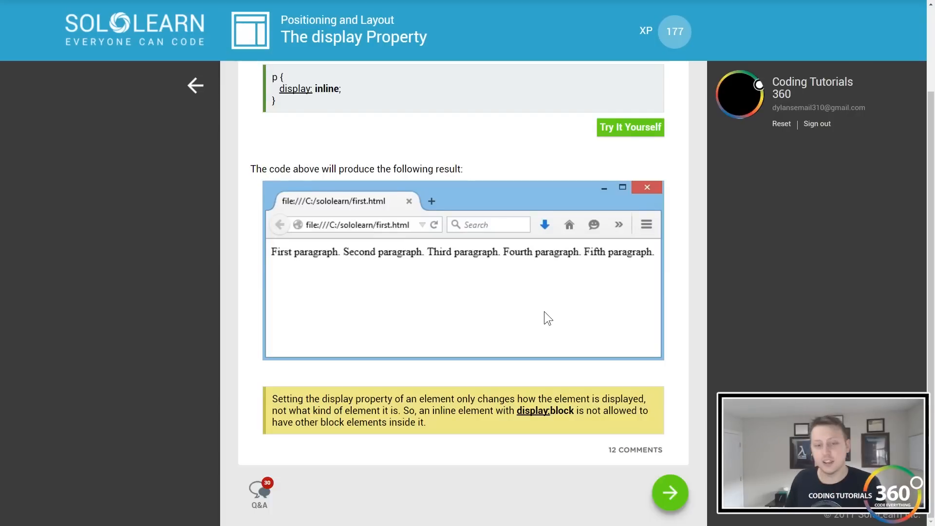
mouse_move(498, 314)
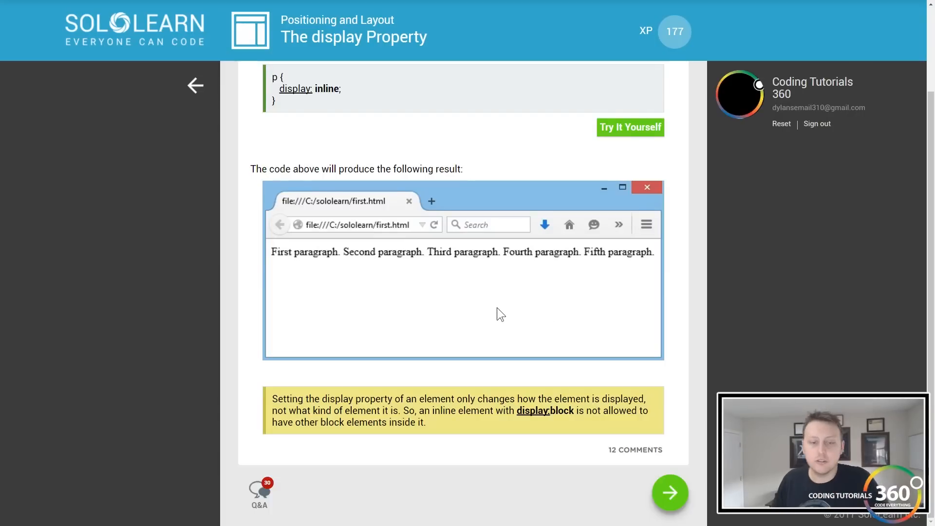
mouse_move(456, 436)
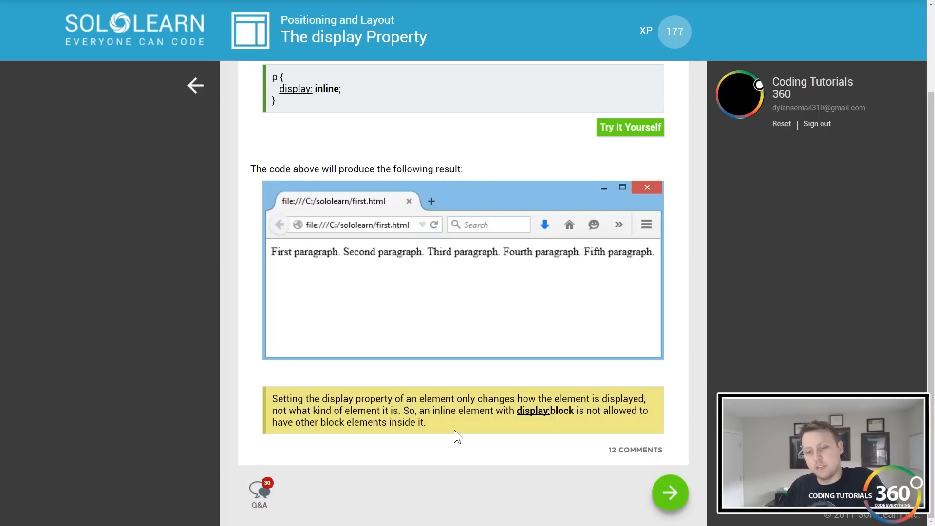
mouse_move(509, 431)
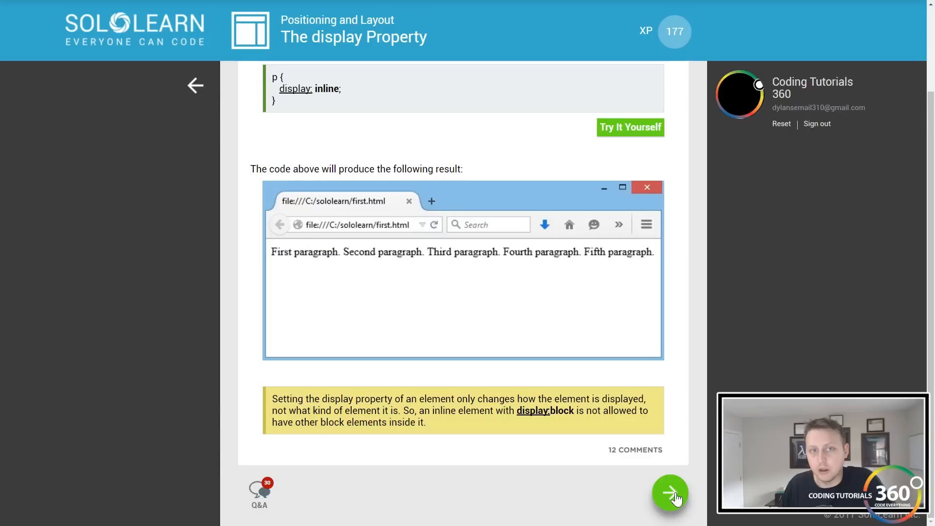
Submit inline as the answer for making a block element act inline and continue to display:none.
left_click(669, 492)
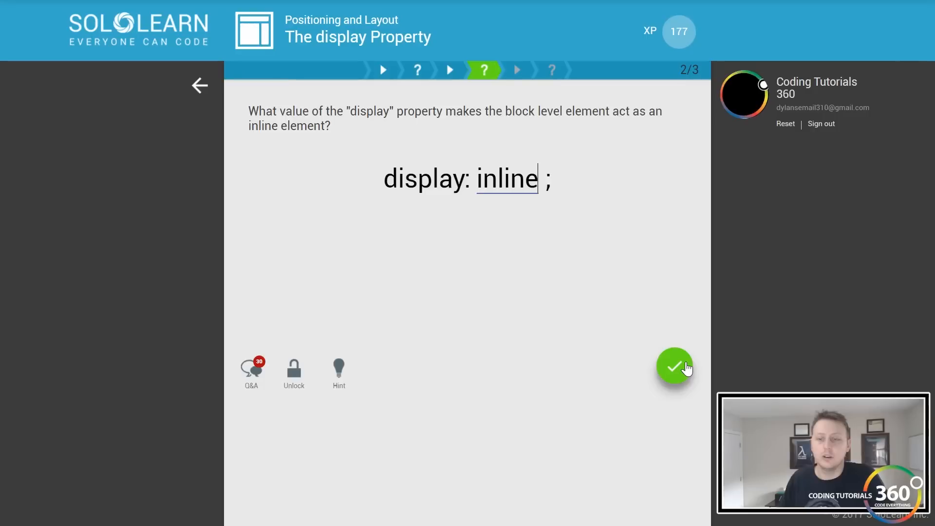
left_click(674, 367)
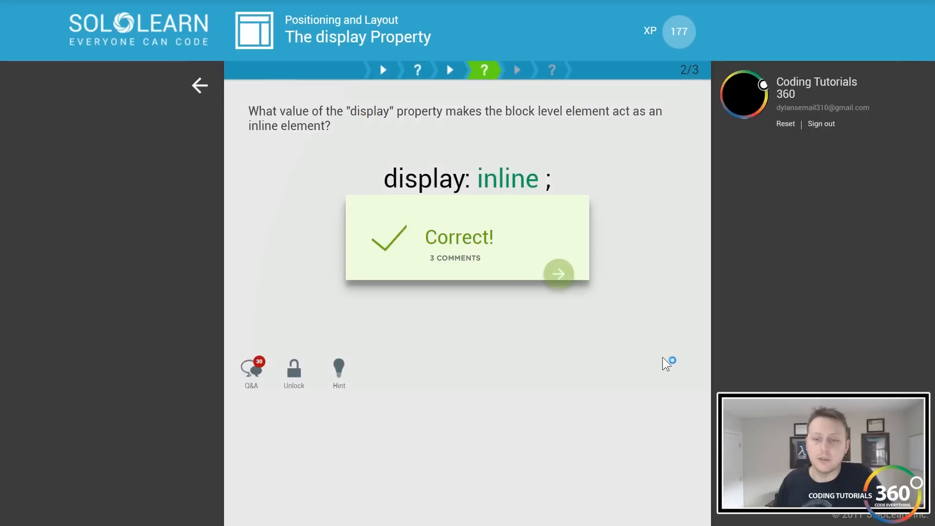
left_click(558, 274)
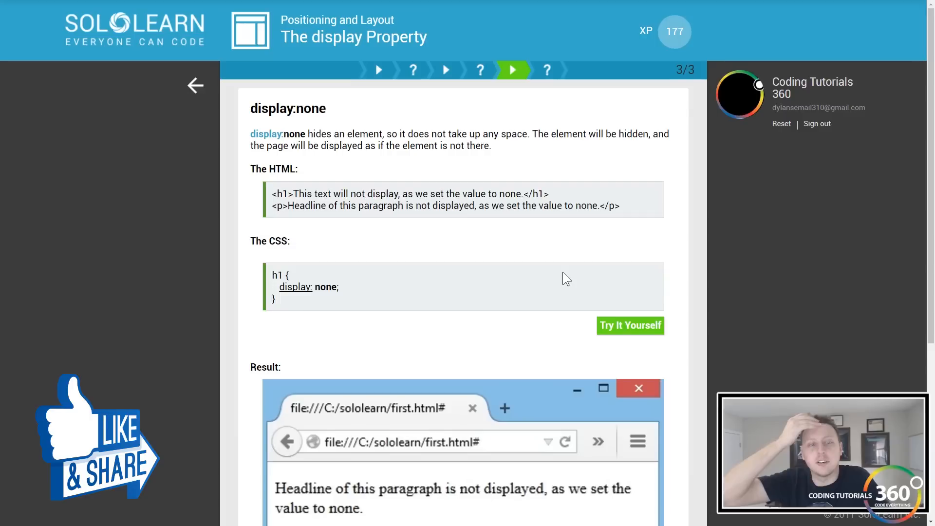
Read the display:none explanation to its closing note and advance to the #mystyle question.
scroll("down", 3)
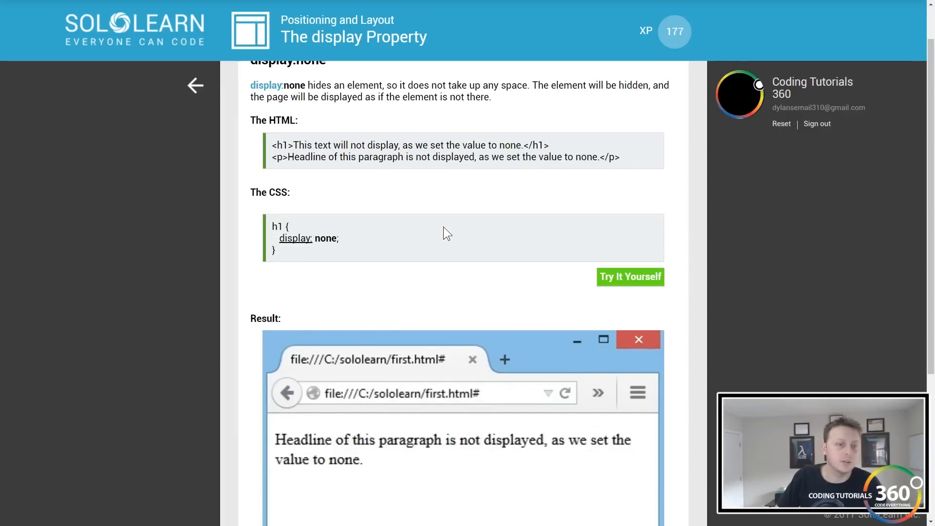
scroll("up", 3)
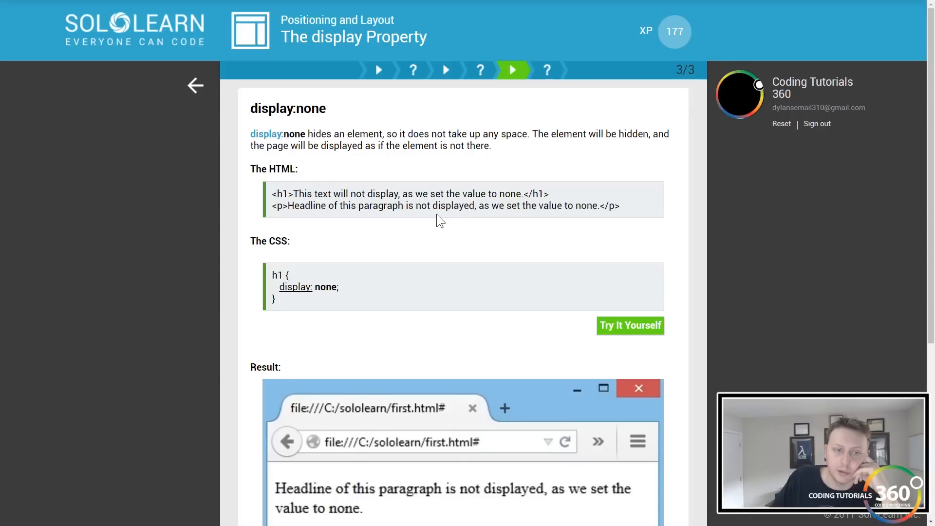
scroll("down", 3)
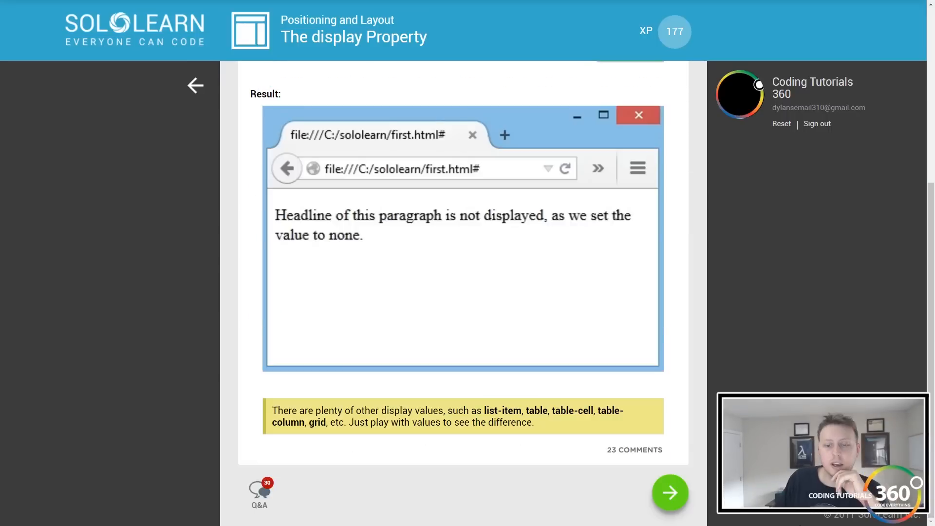
left_click(670, 492)
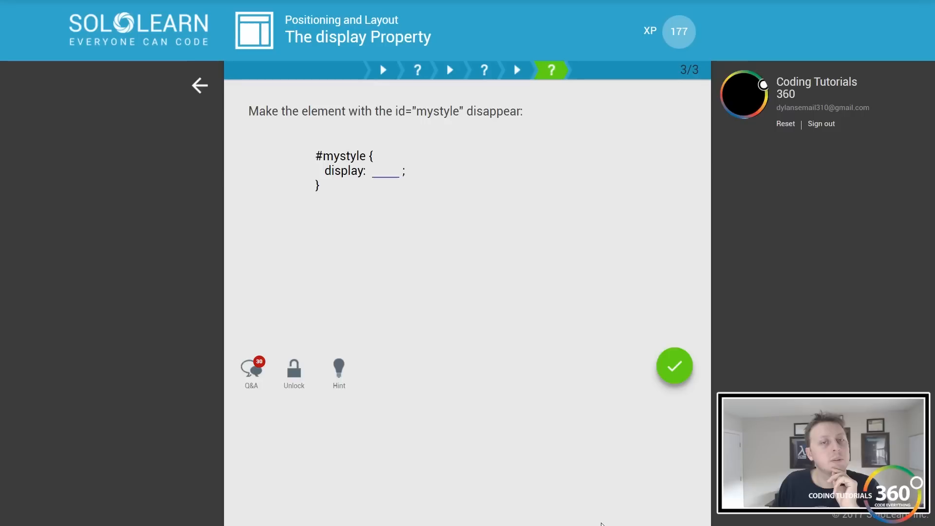
Submit the #mystyle disappear answer, raising XP to 197 and reaching The visibility Property lesson.
left_click(674, 367)
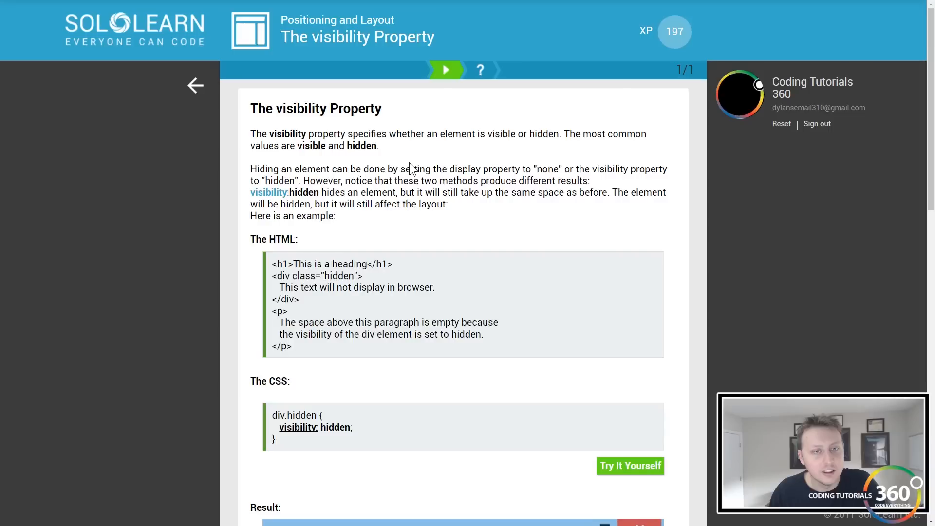
Read through the visibility: hidden example and reach the select-all question on visibility values.
scroll("down", 3)
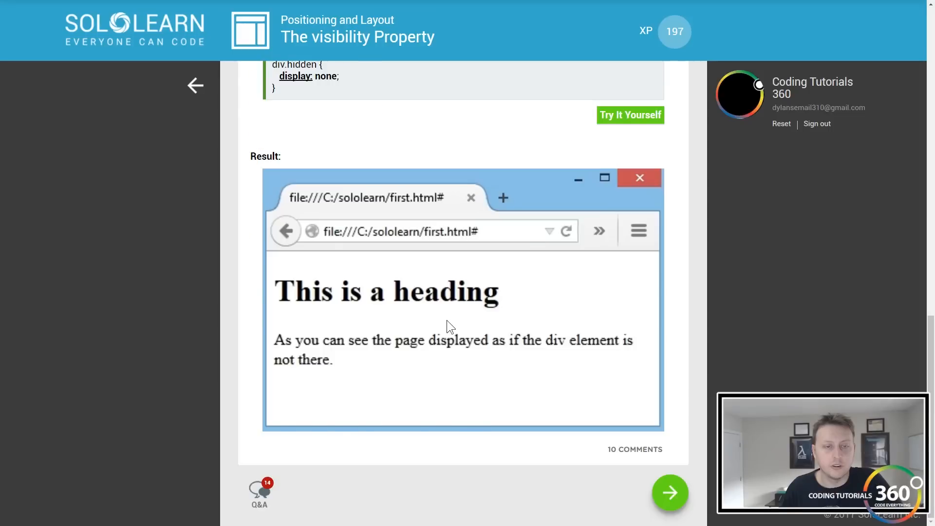
scroll("up", 3)
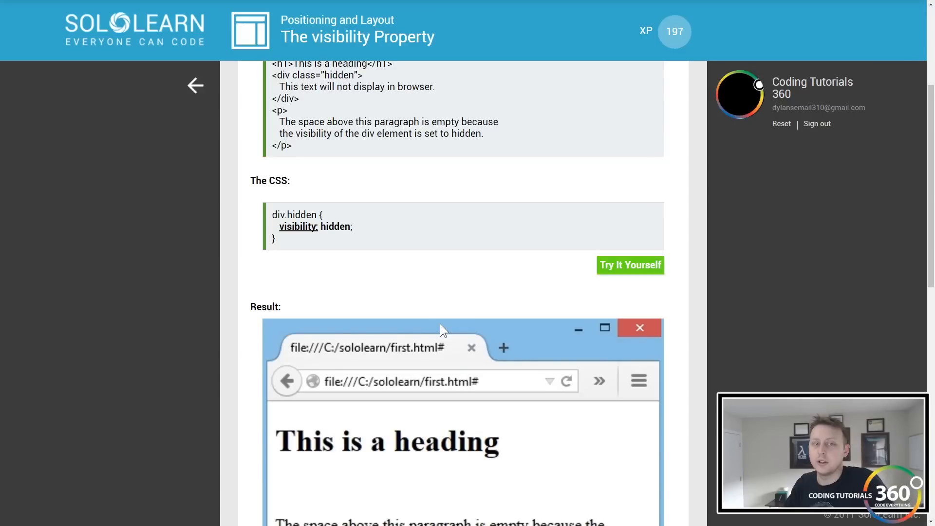
scroll("down", 3)
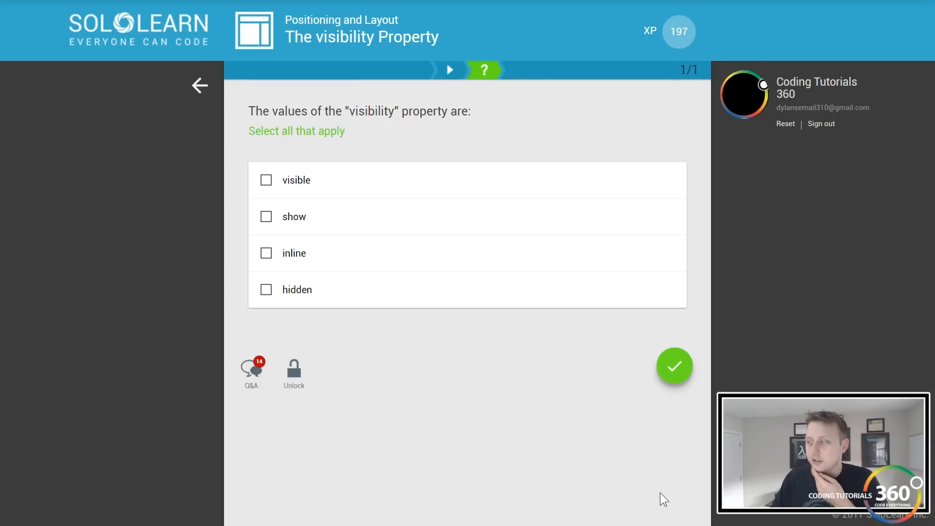
Submit the visibility values answer, raising XP to 199 and reaching the static positioning lesson.
left_click(674, 366)
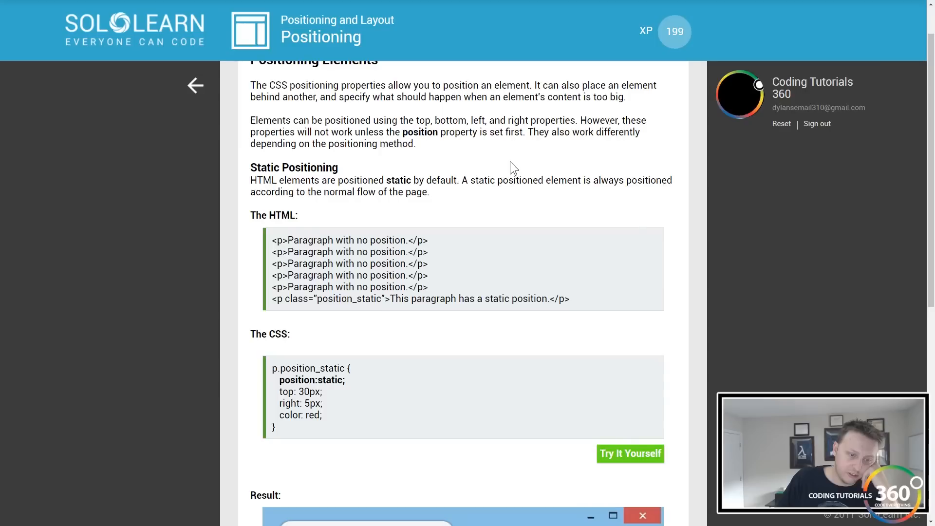
scroll("up", 3)
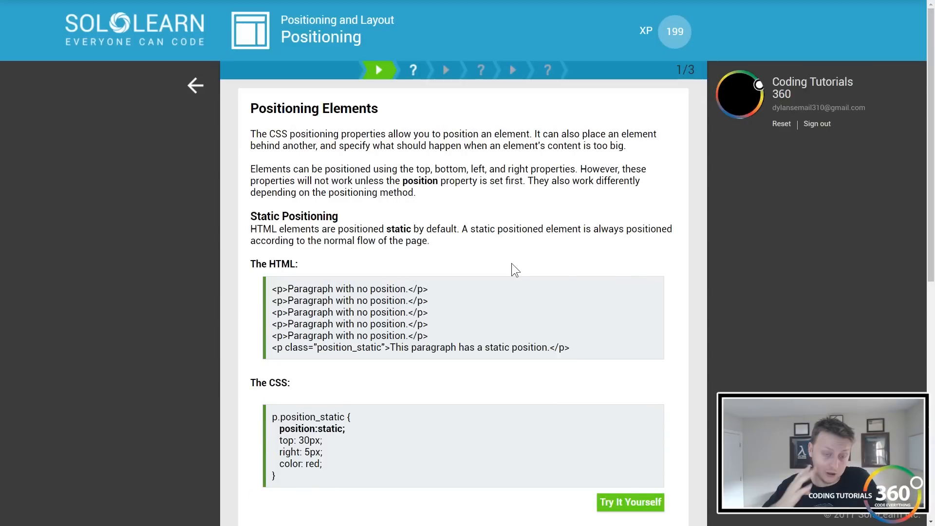
mouse_move(515, 293)
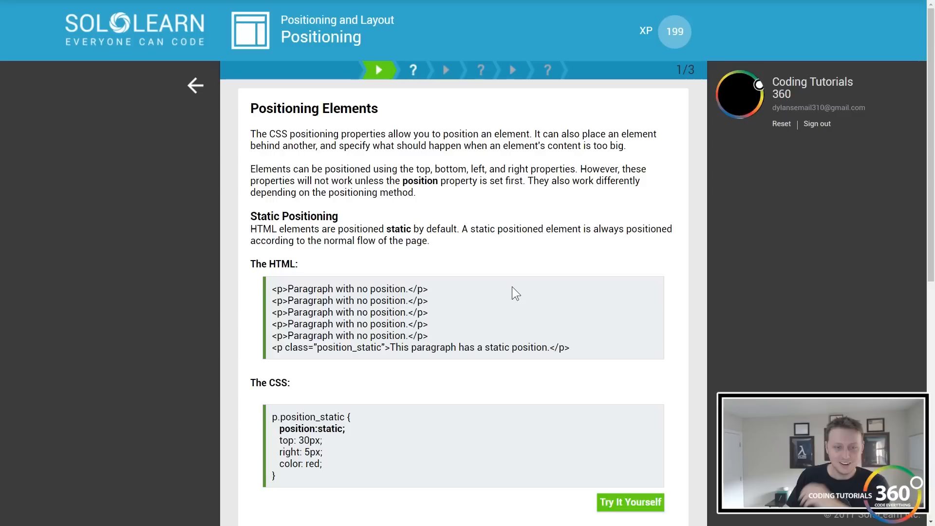
scroll("down", 3)
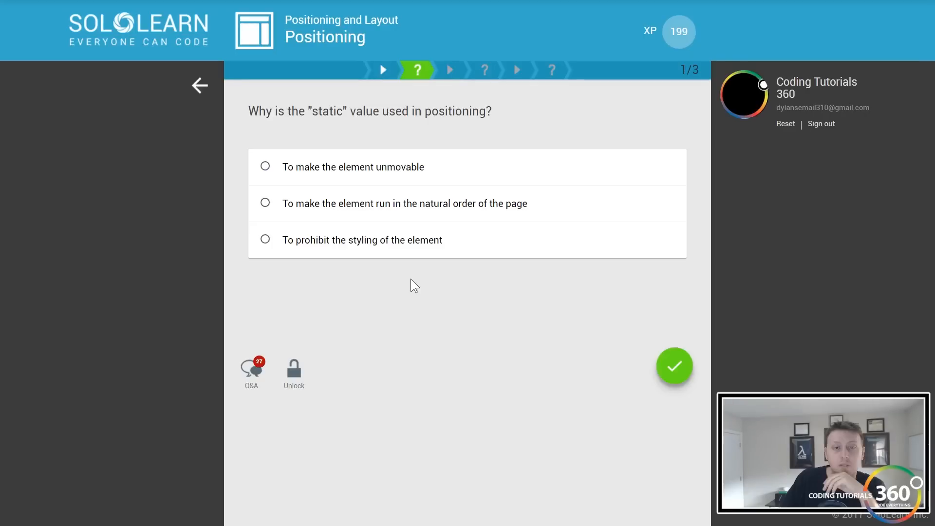
mouse_move(382, 179)
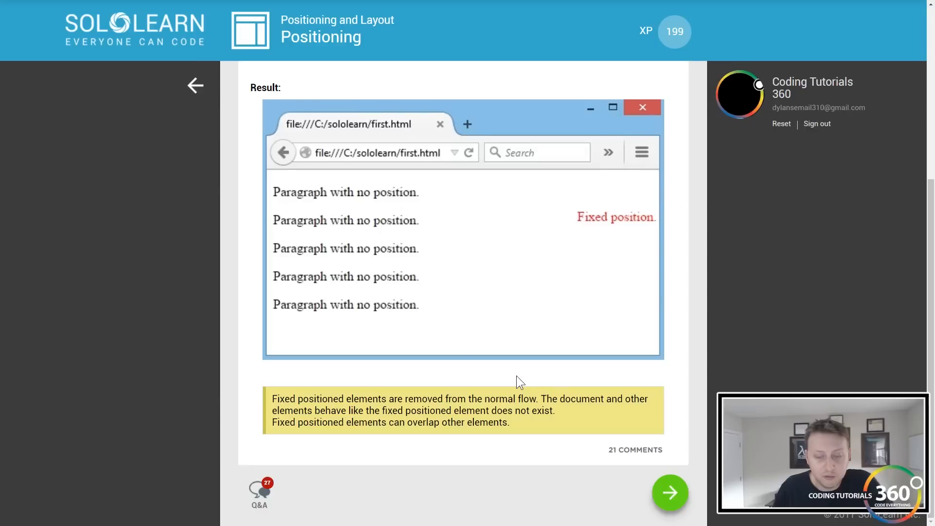
mouse_move(540, 399)
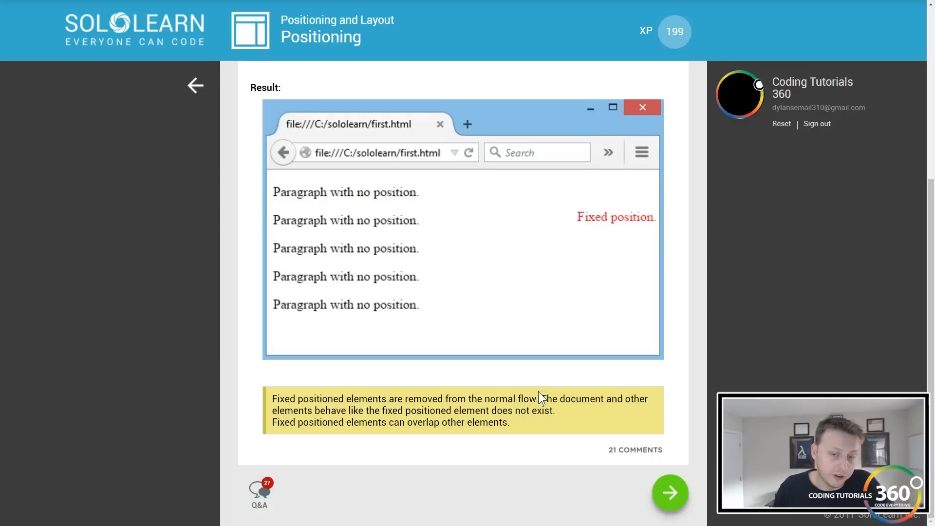
Continue past the fixed positioning result to page 3, the relative positioning example.
left_click(669, 491)
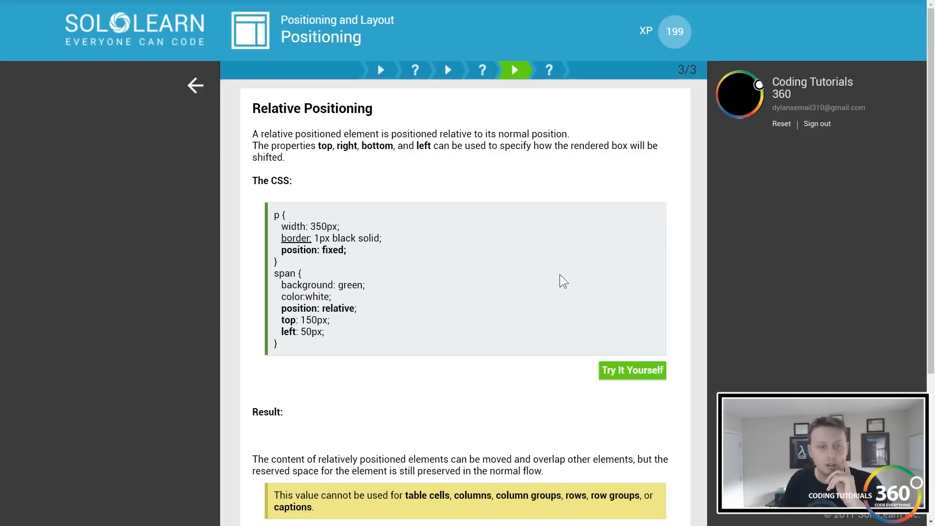
Read the relative positioning CSS and result down to the question on the relative value.
scroll("down", 3)
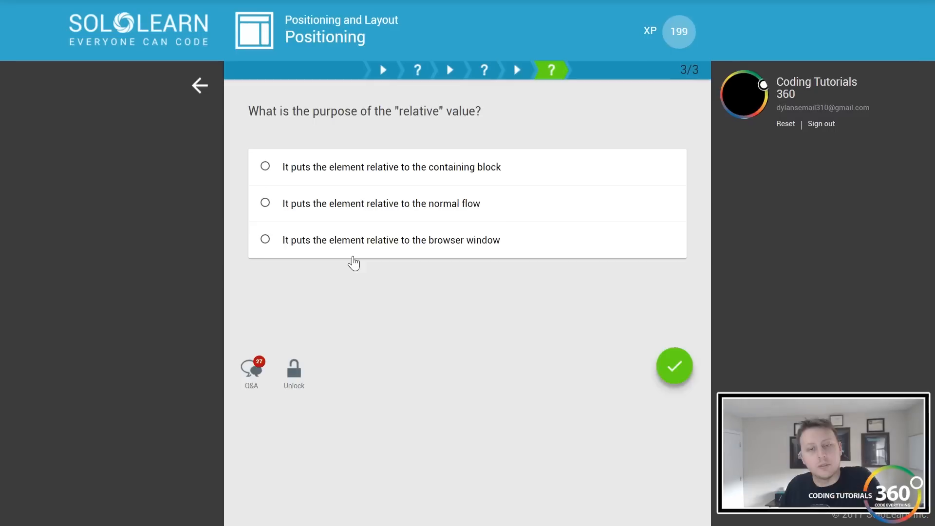
mouse_move(297, 209)
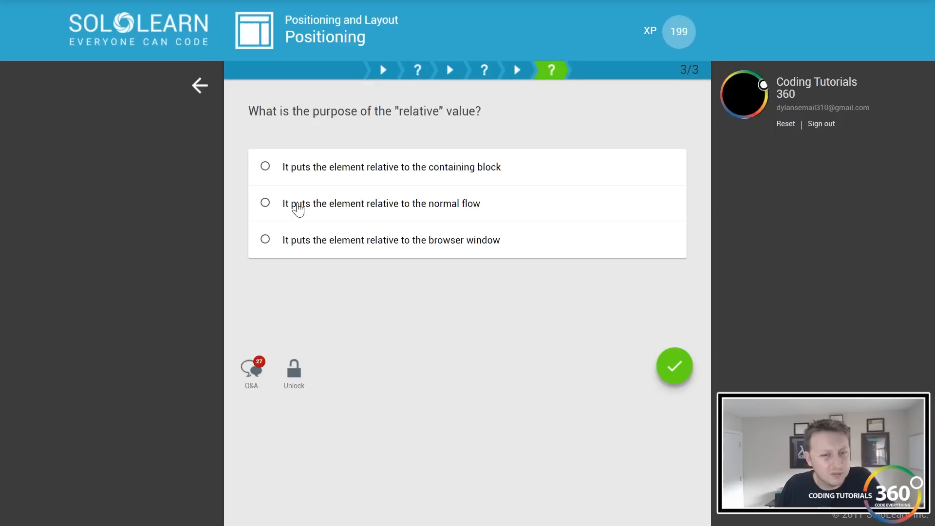
Choose 'It puts the element relative to the normal flow', completing Positioning at 203 XP.
left_click(674, 365)
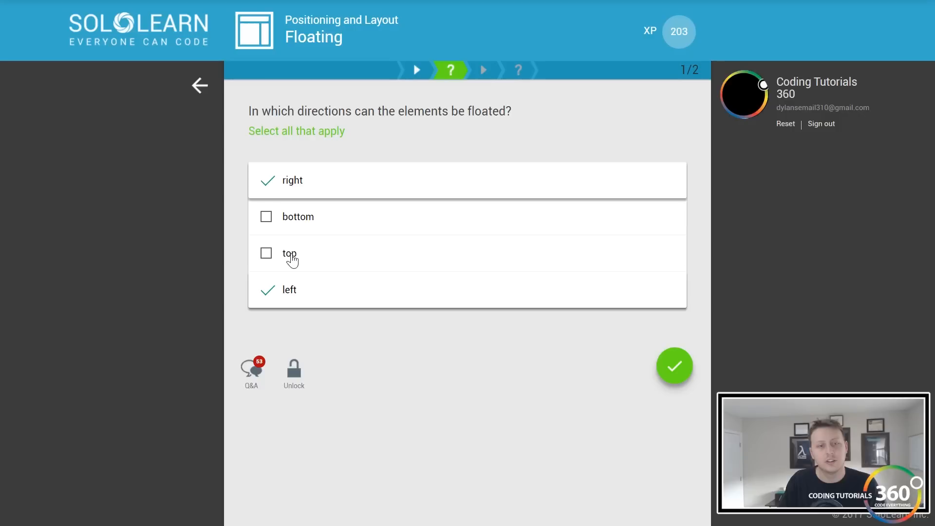
Submit 'right' and 'left' as the floating answer and continue to the clear Property lesson.
left_click(673, 366)
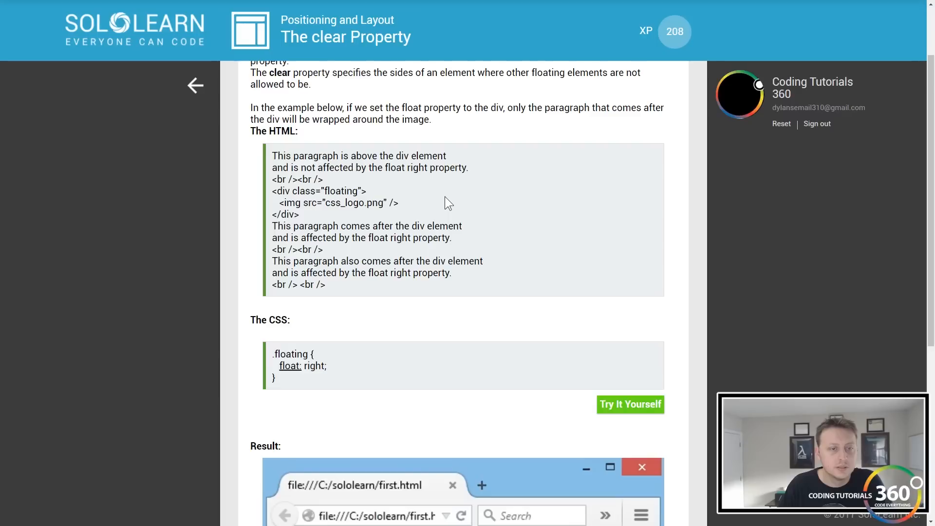
scroll("down", 3)
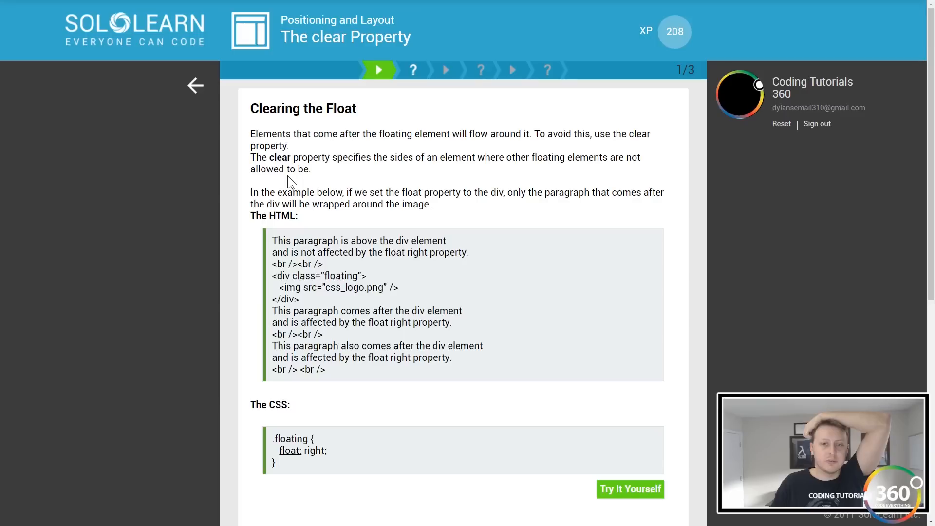
scroll("down", 3)
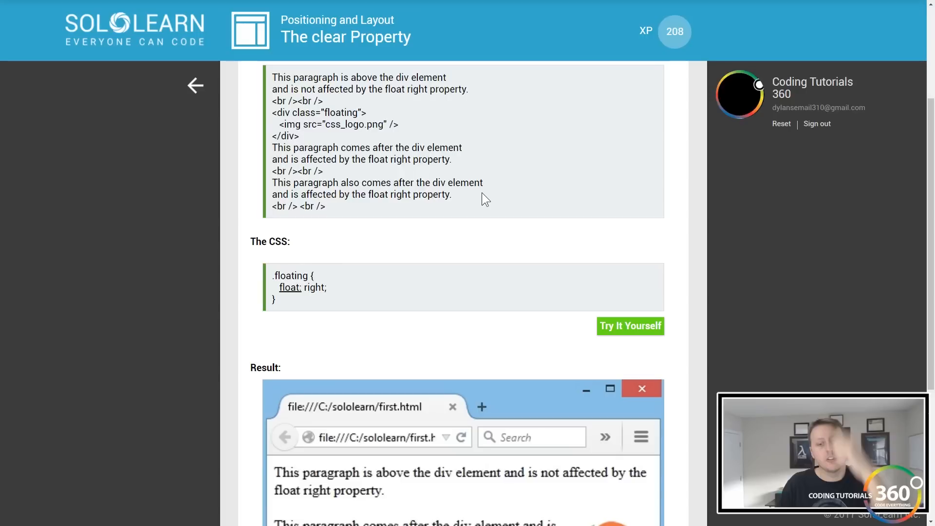
Advance the overflow lesson to its 'auto and hidden' values slide with the CSS example.
left_click(670, 493)
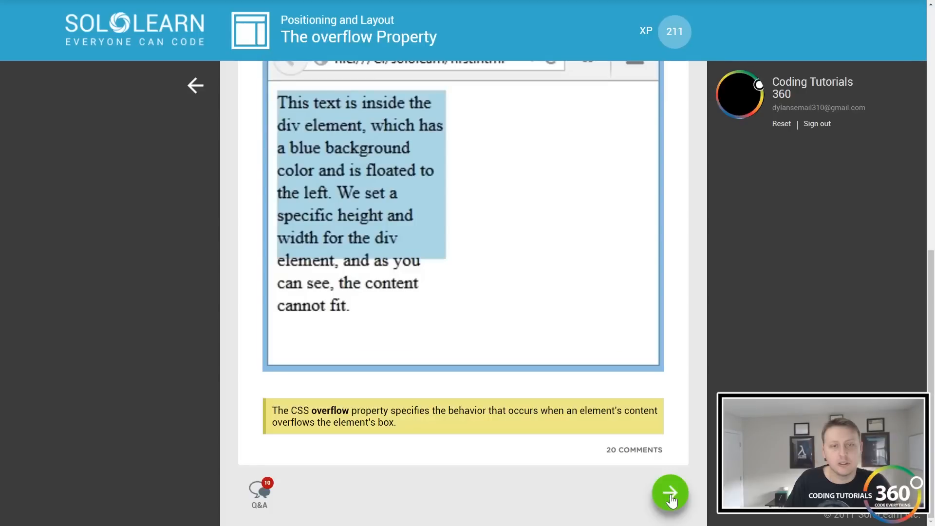
left_click(669, 493)
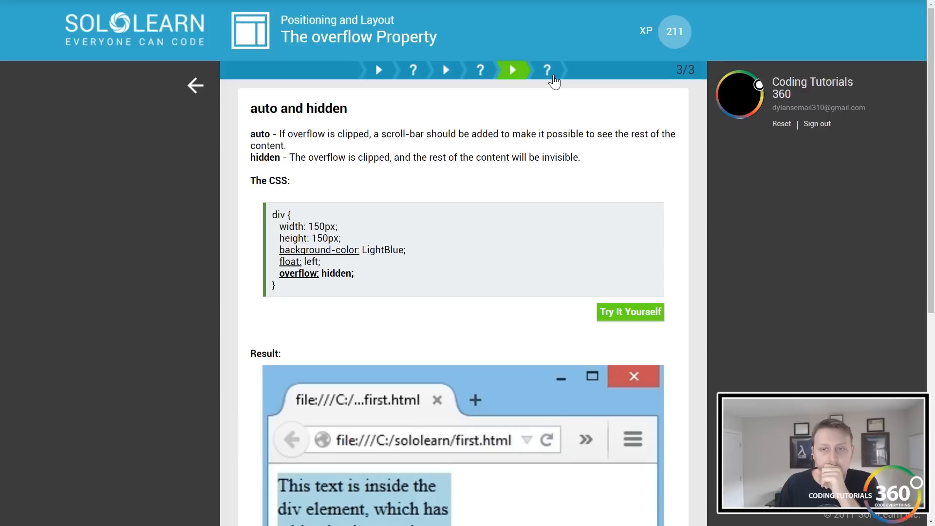
Continue to the overflow default-value question and enter 'visible' as the answer.
left_click(546, 70)
type("visible")
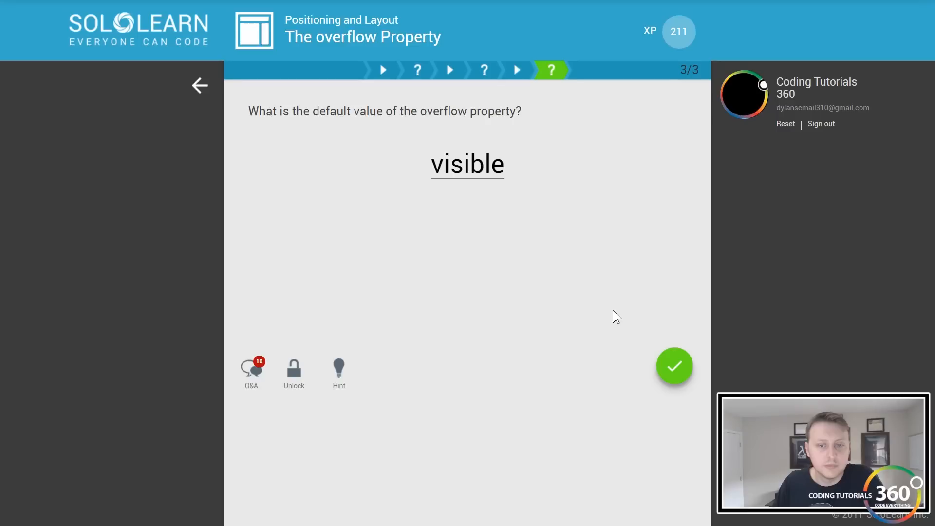
Submit 'visible' to finish the overflow lesson, then submit 'up' for the first Module 4 Quiz question.
left_click(674, 366)
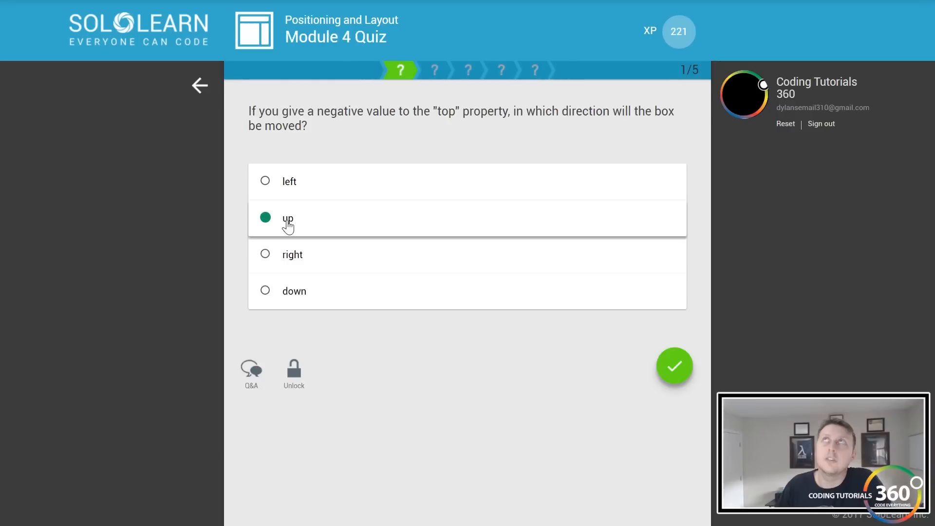
mouse_move(410, 261)
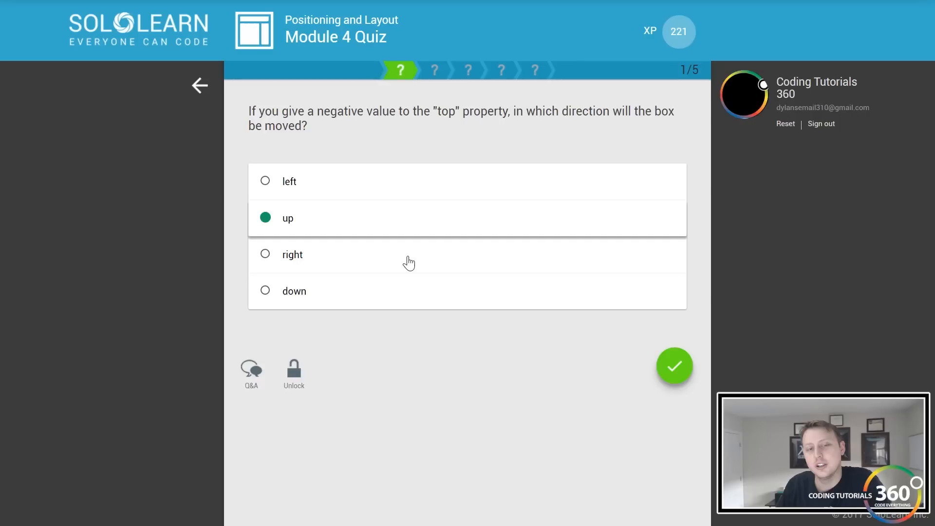
left_click(674, 366)
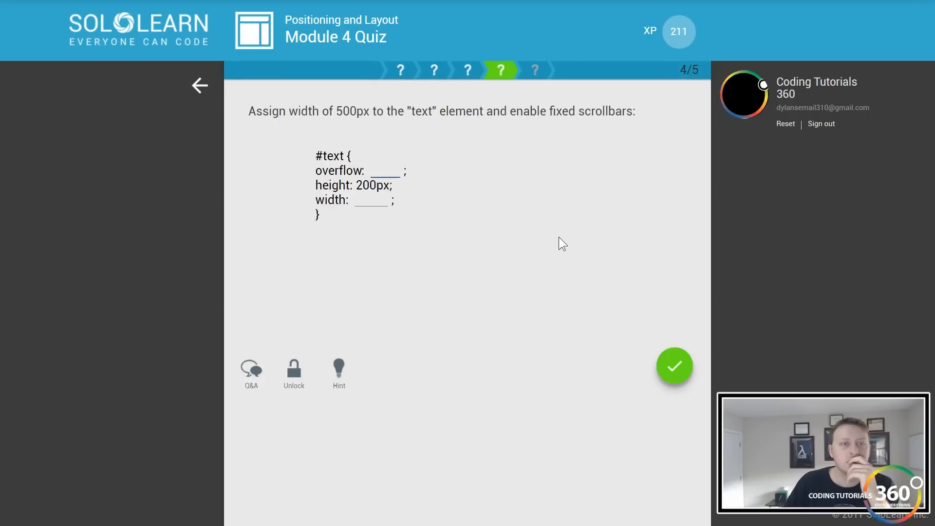